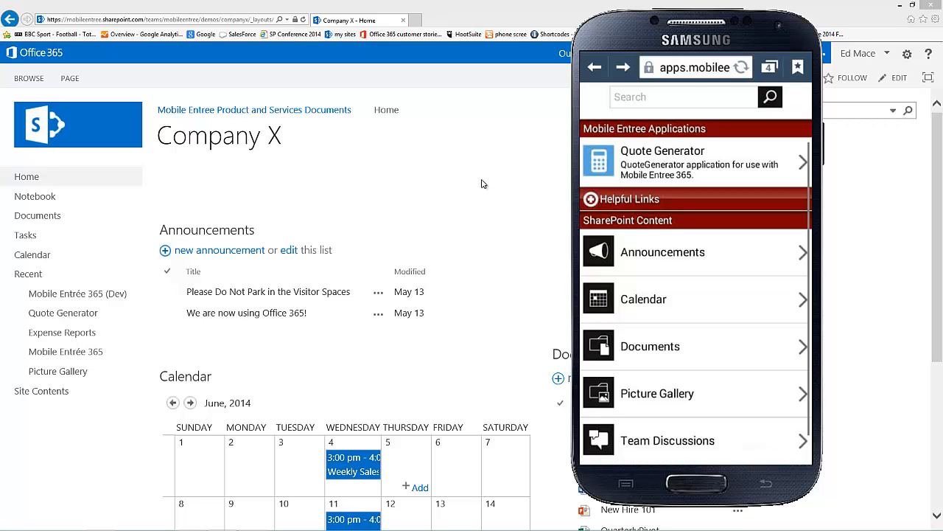
mouse_move(425, 194)
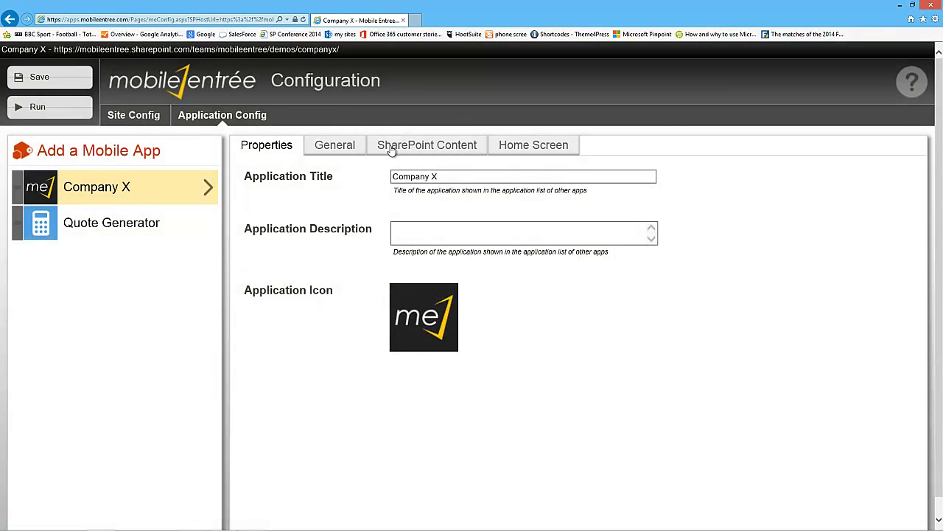
Enable the Expense Reports tile under SharePoint Content for the Company X mobile app
click(427, 144)
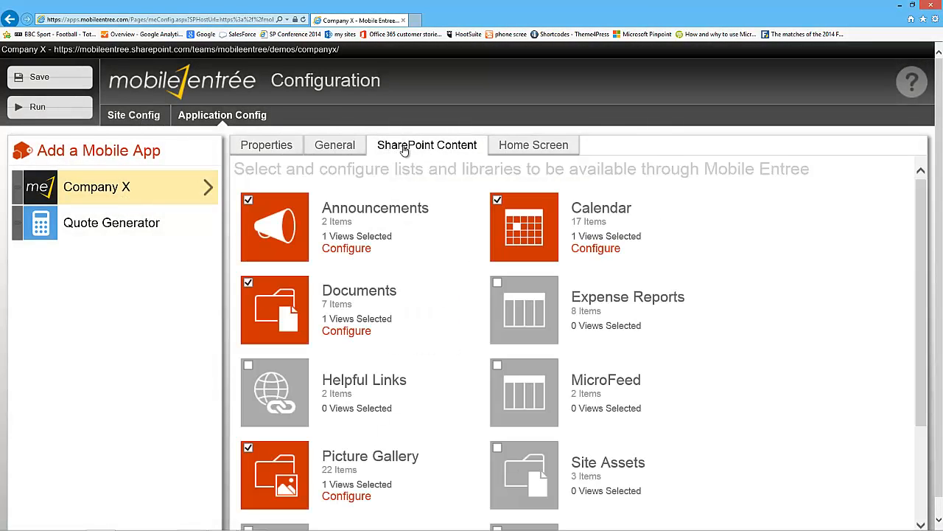
mouse_move(704, 296)
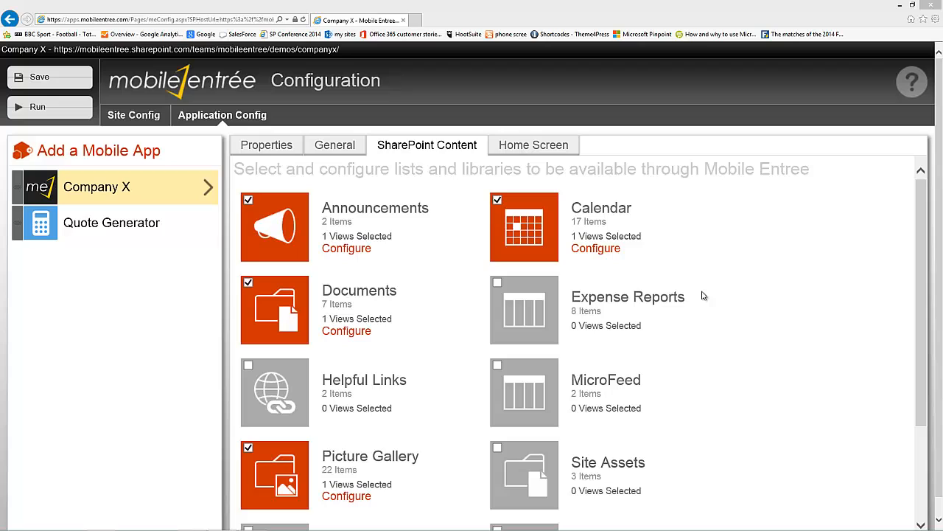
mouse_move(516, 308)
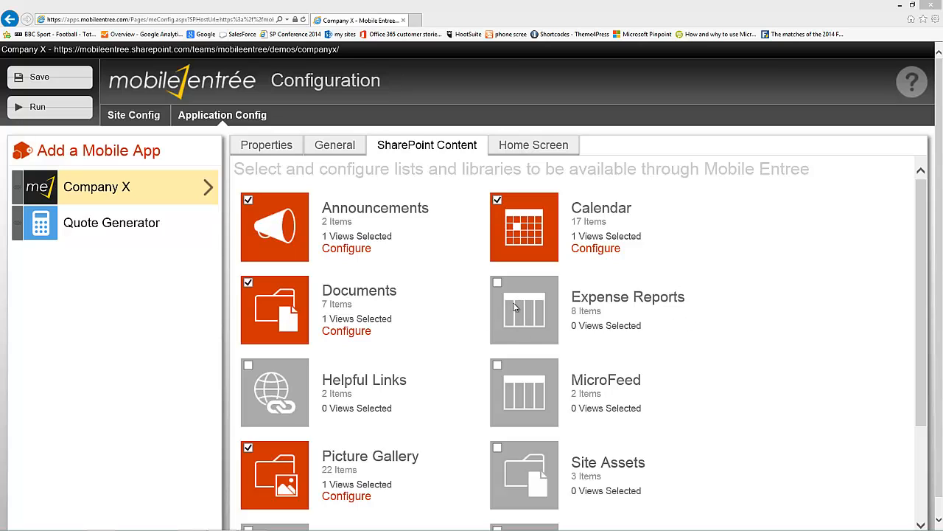
click(498, 282)
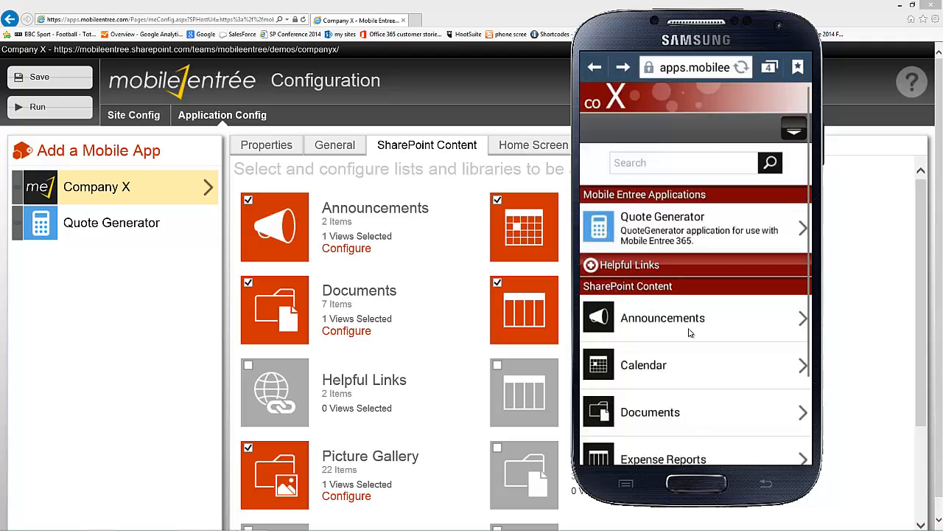
scroll(down, 3)
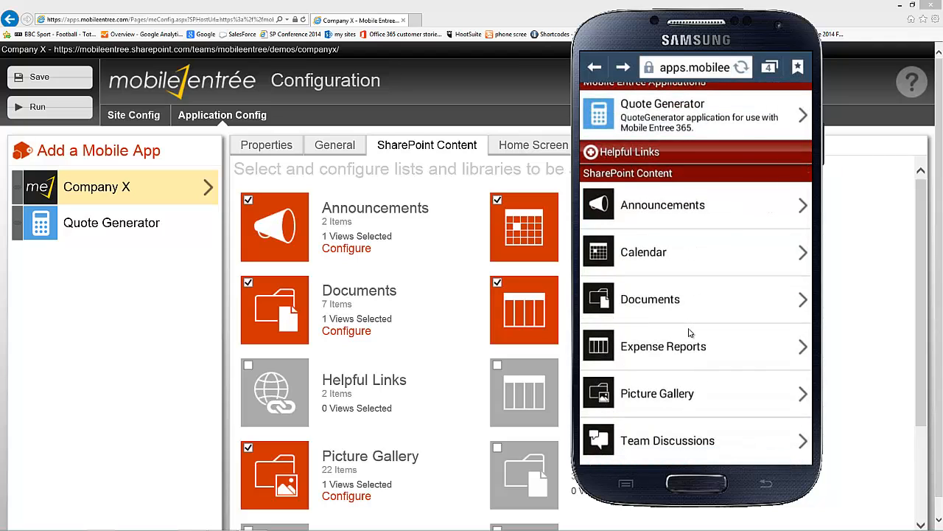
click(663, 346)
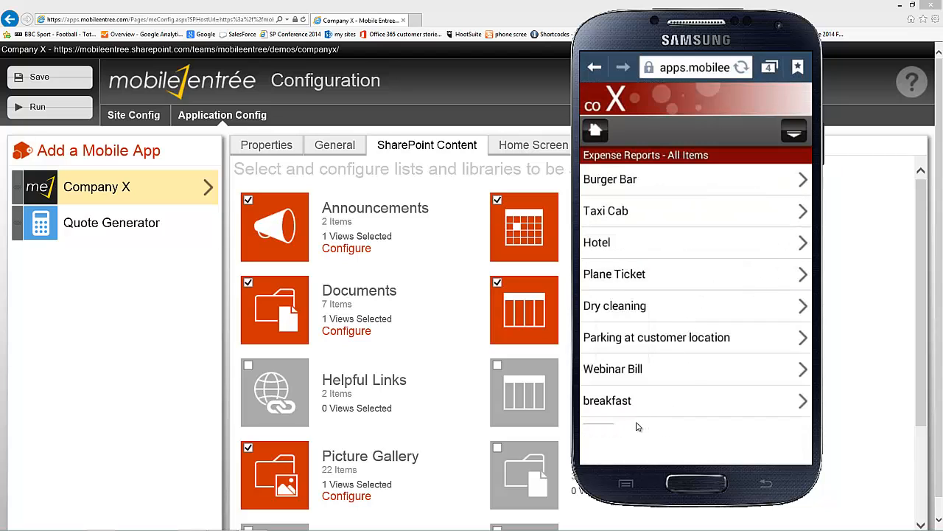
mouse_move(617, 414)
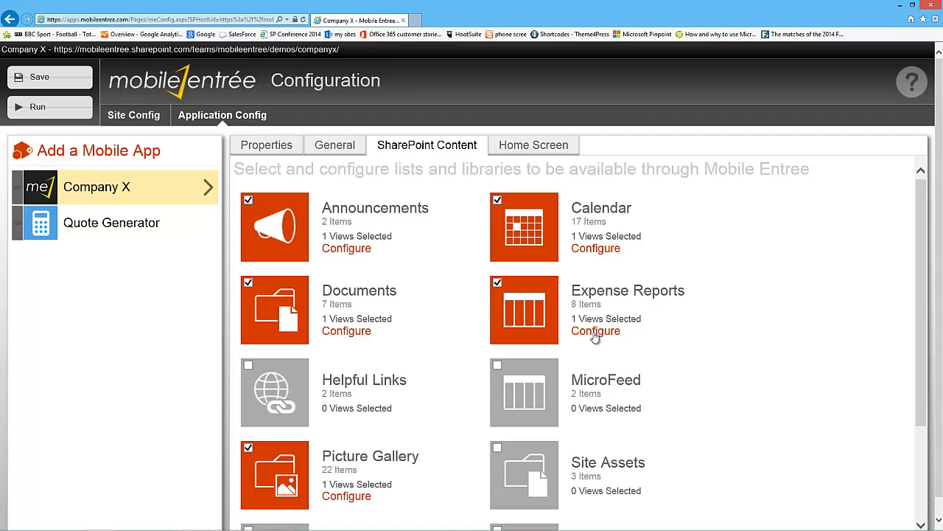
Show the index template code for the Expense Reports All Items view via Advanced Configuration
click(595, 330)
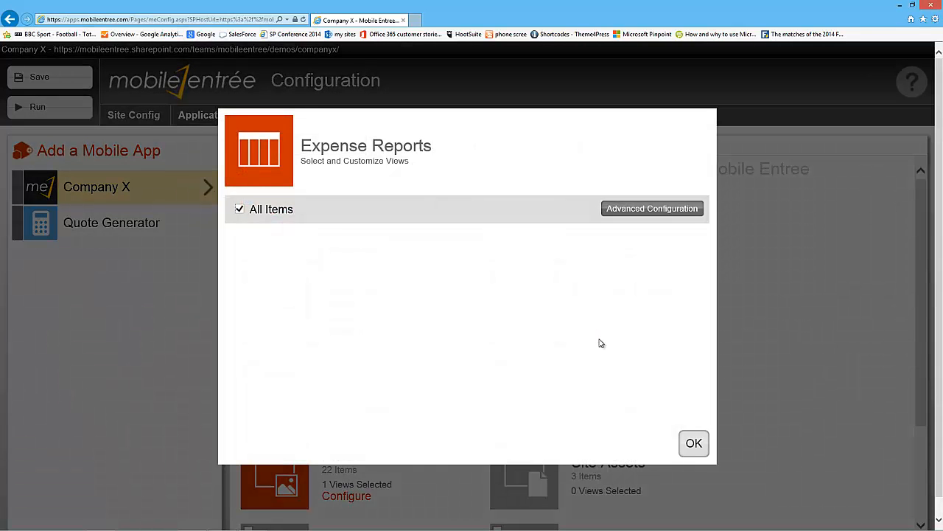
click(651, 208)
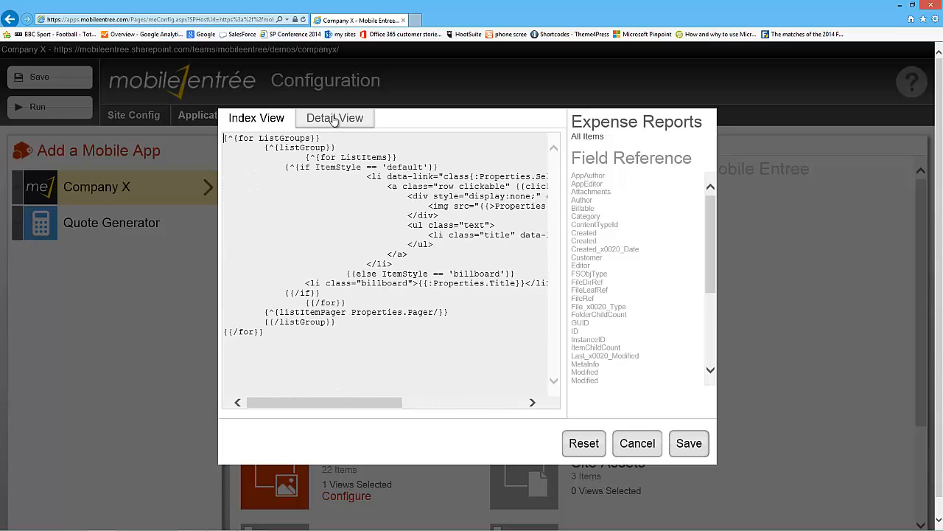
Check the Detail View, then paste a Properties.Attachments == false caption block into the Index View
click(335, 117)
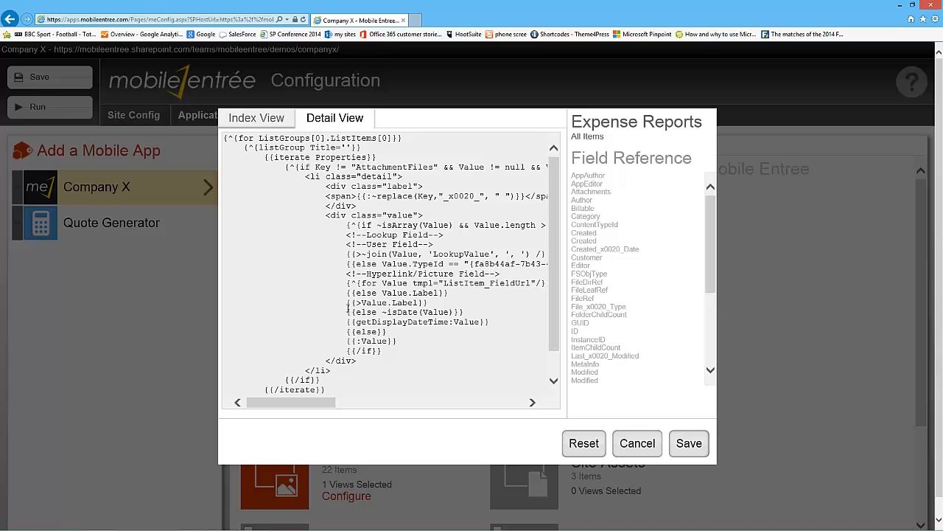
click(256, 118)
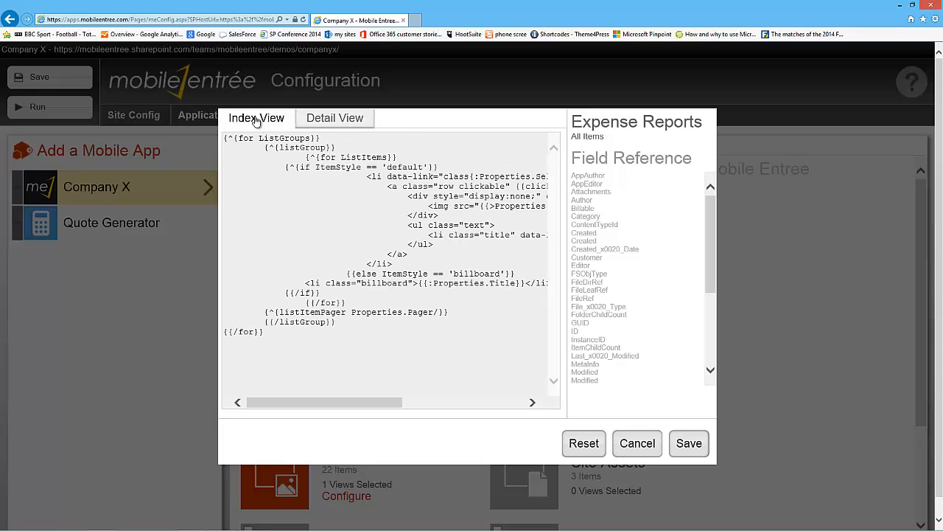
key(ctrl+a)
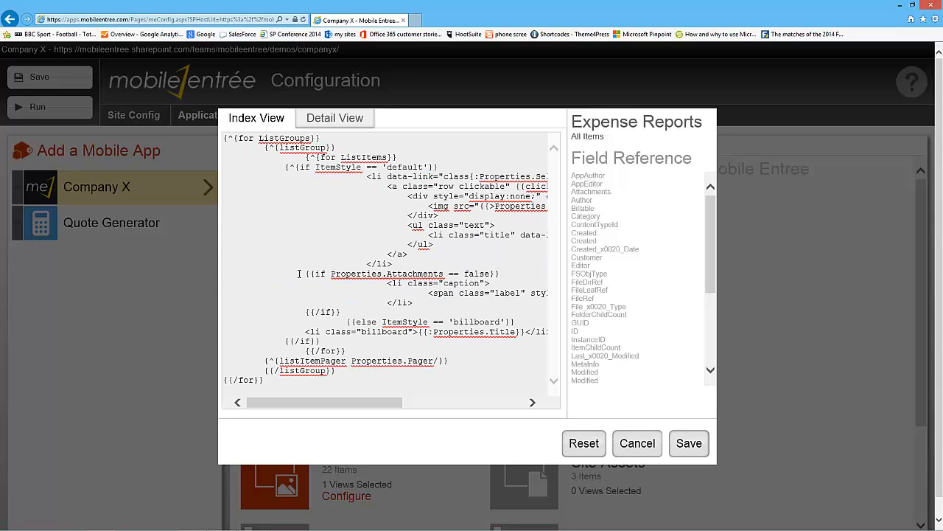
Review the 'Receipt Attachment Missing' caption block, save the template, then save the app configuration
double_click(357, 273)
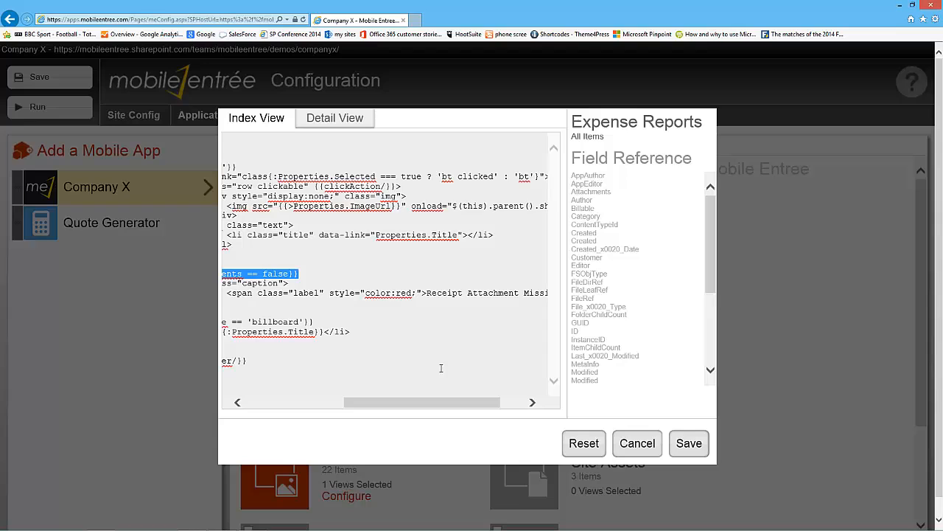
drag(423, 402, 446, 401)
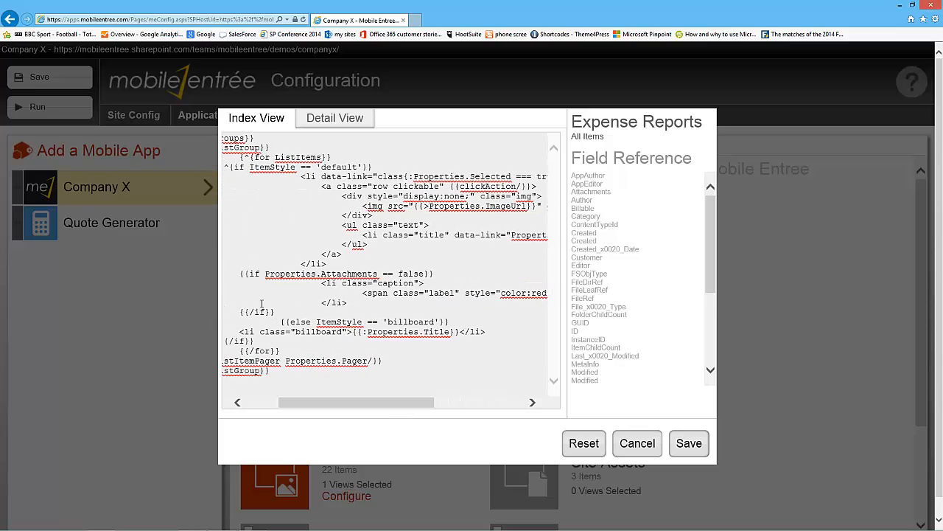
drag(240, 273, 346, 302)
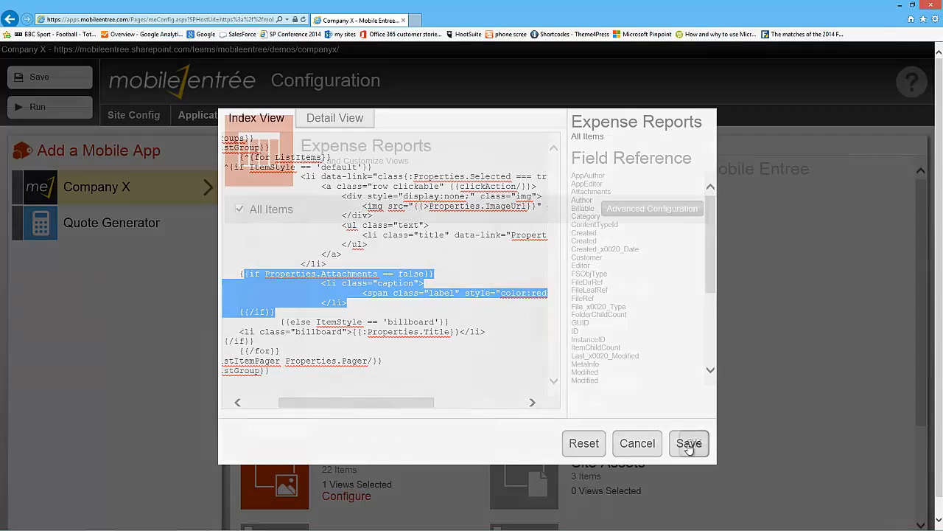
click(689, 443)
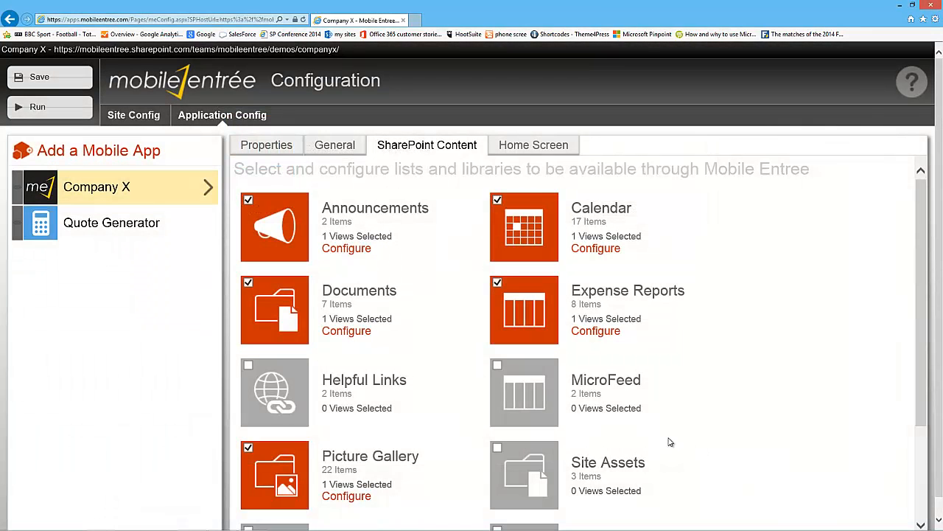
click(39, 76)
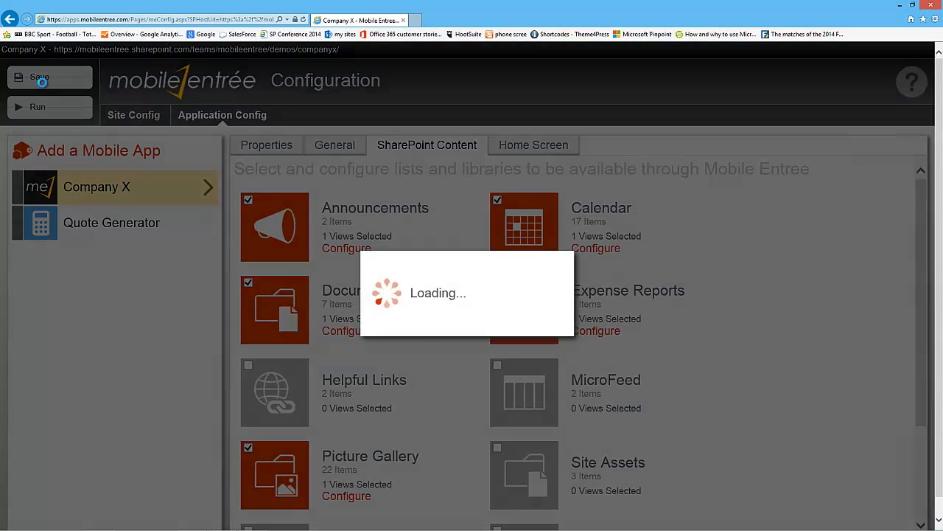